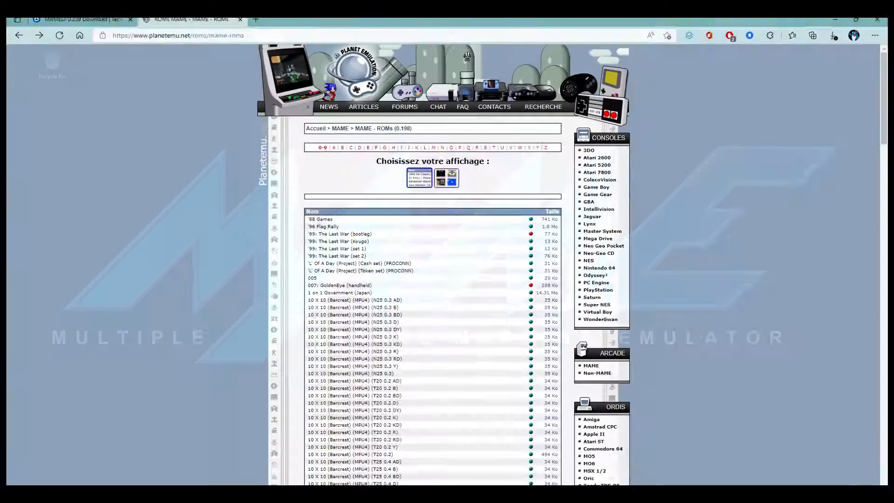
Switch Edge to the TechSpot MAMEUI 0.239 download page
left_click(80, 19)
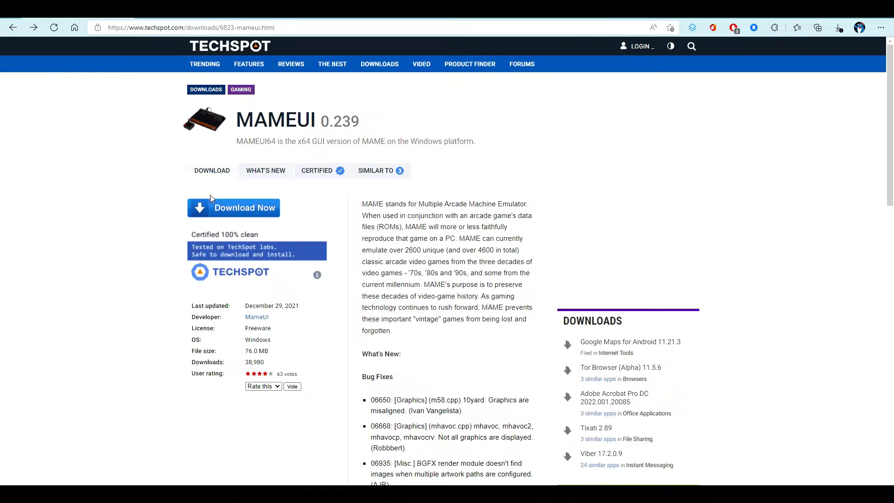
left_click(233, 206)
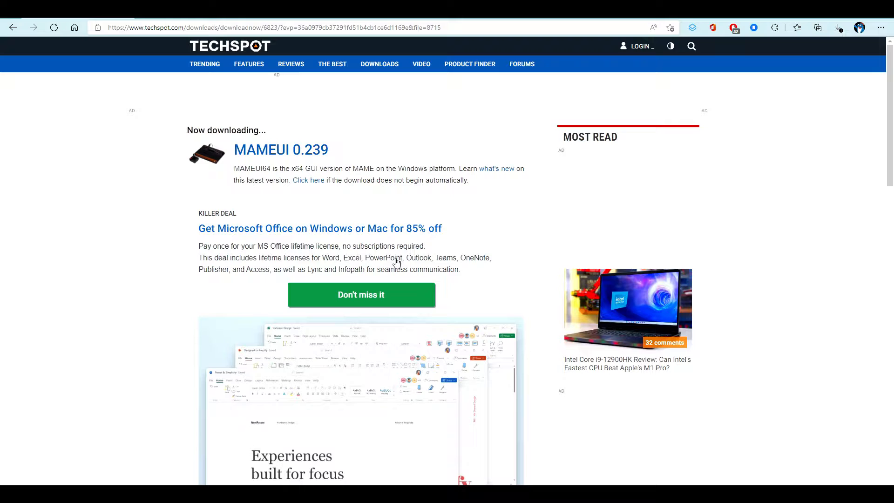
left_click(839, 27)
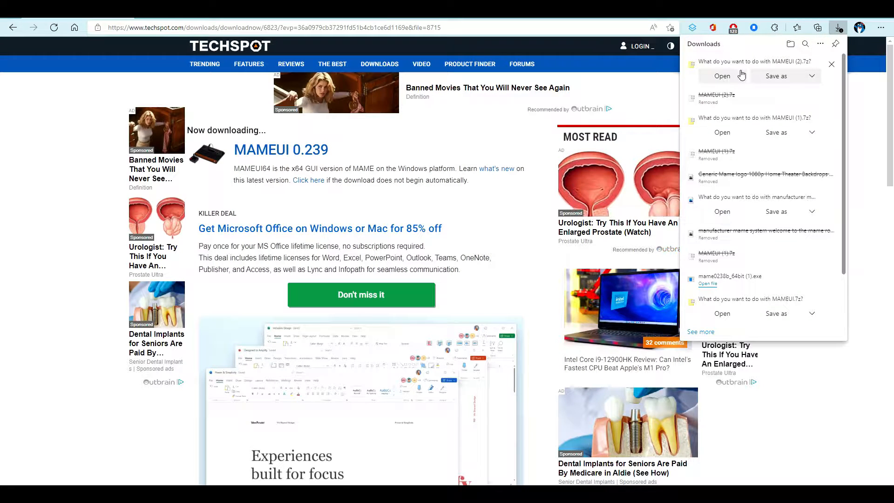
left_click(776, 75)
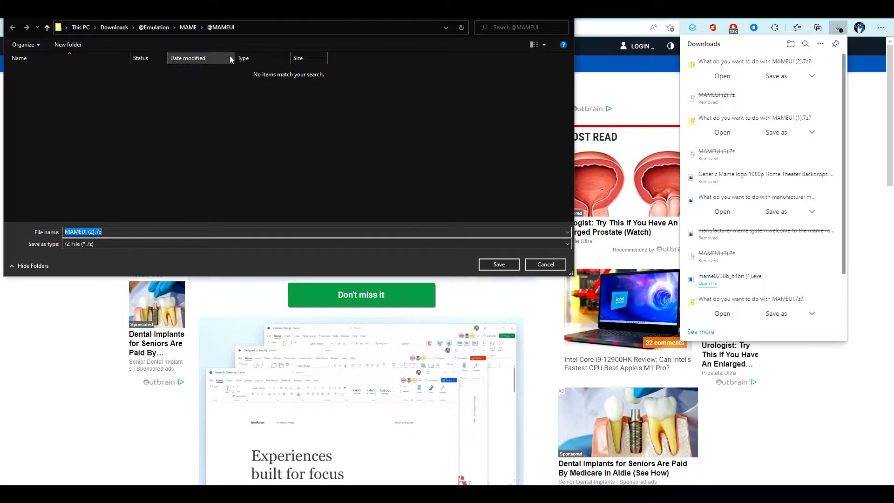
left_click(497, 264)
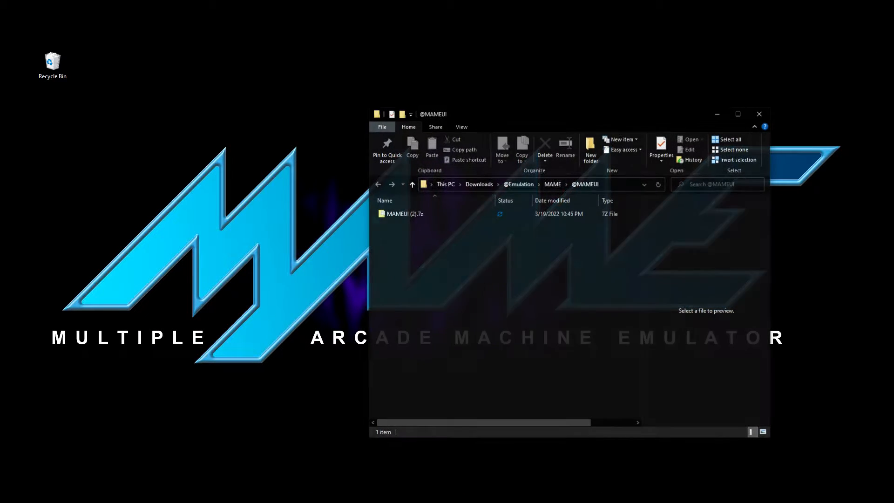
Extract the MAMEUI .7z with 7-Zip into its own MAMEUI folder and enter it
left_click(403, 213)
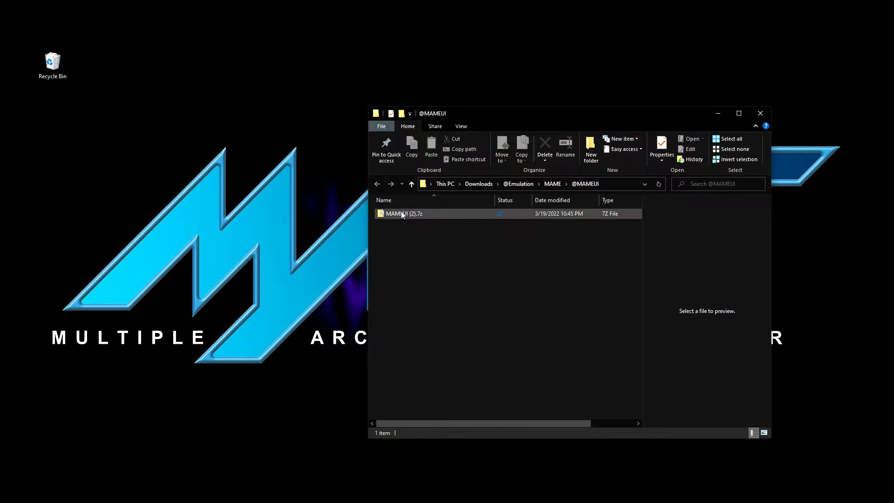
right_click(404, 214)
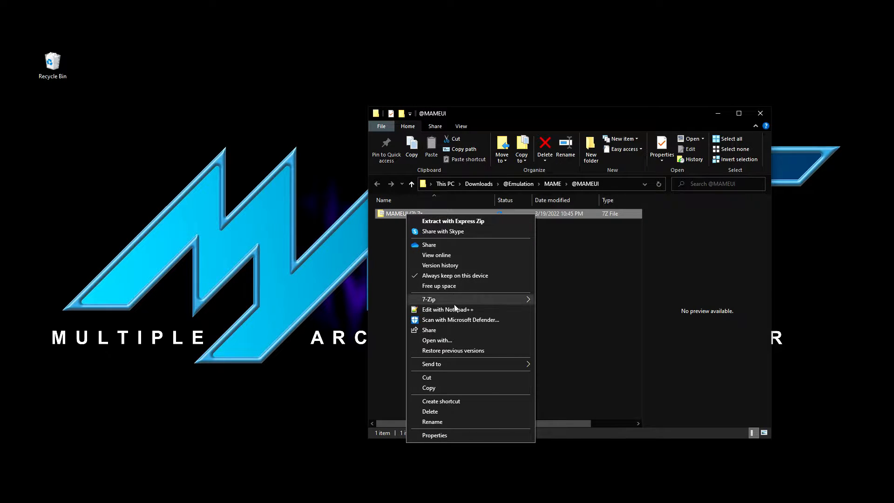
mouse_move(428, 299)
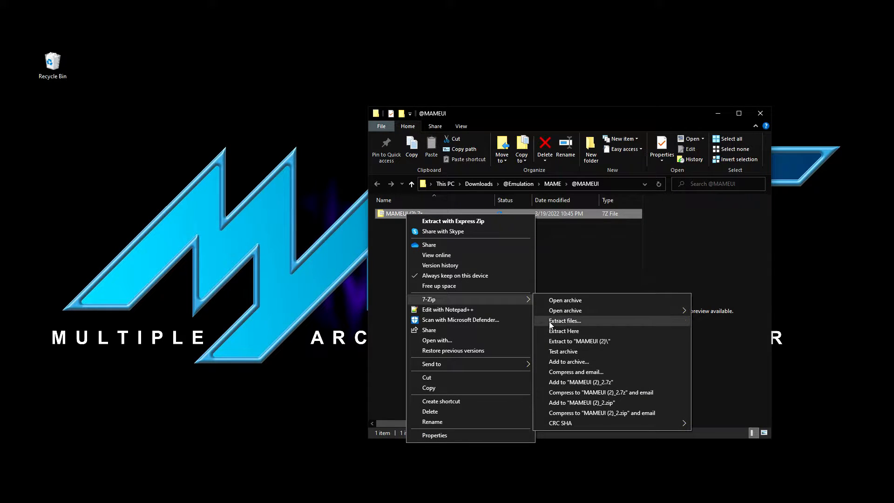
left_click(564, 330)
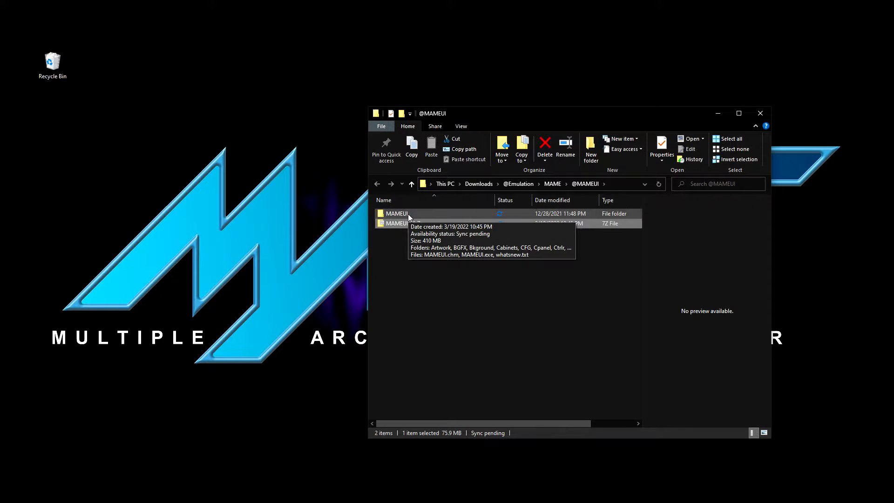
double_click(397, 213)
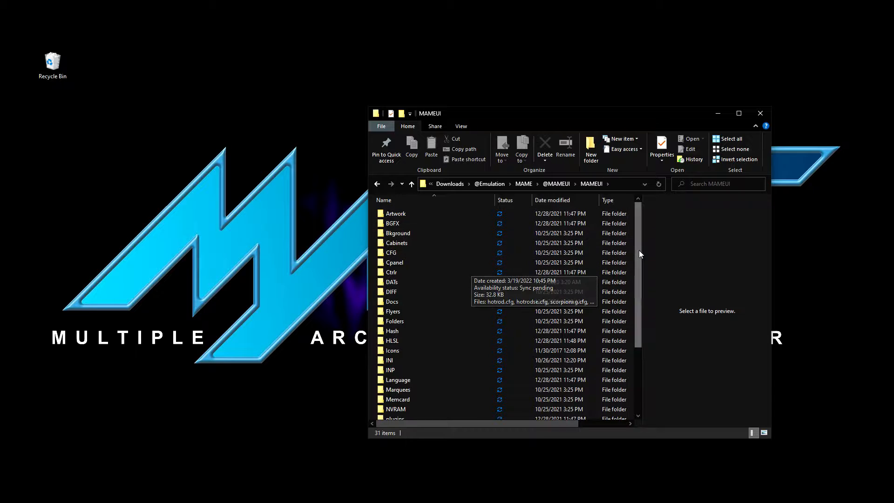
Send MAMEUI.exe to the desktop as a shortcut
scroll("down", 3)
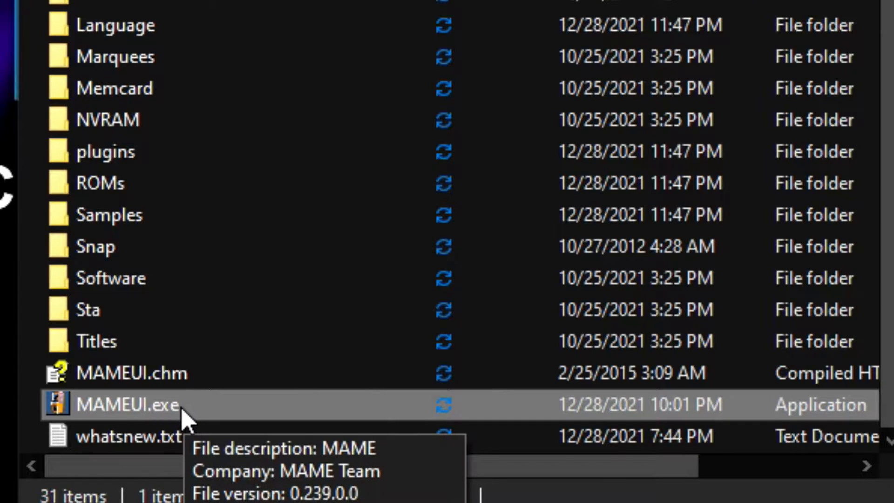
right_click(137, 404)
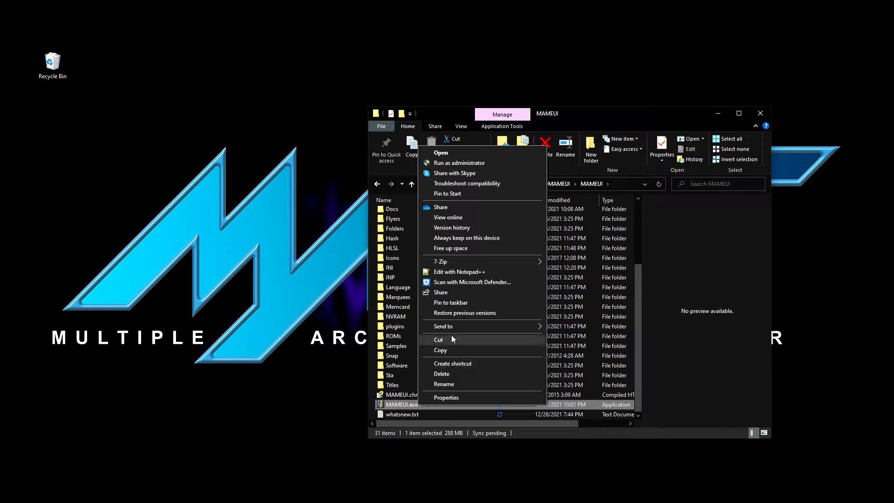
mouse_move(444, 326)
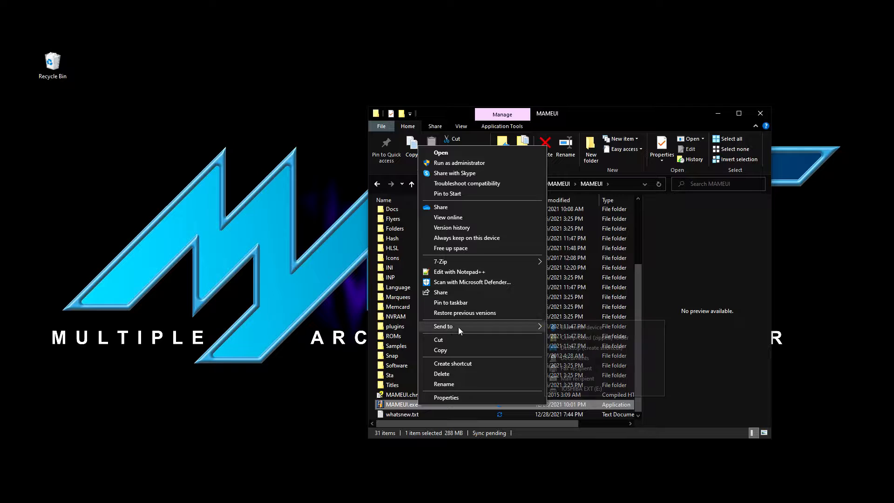
left_click(575, 348)
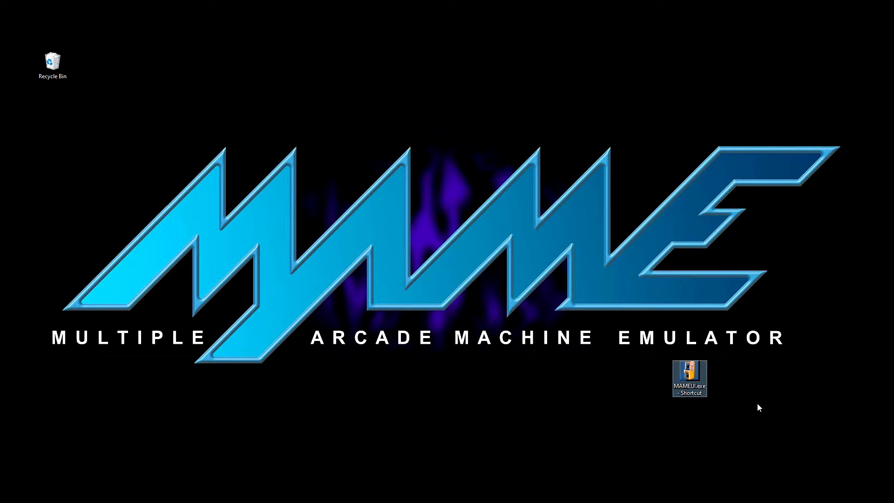
mouse_move(739, 405)
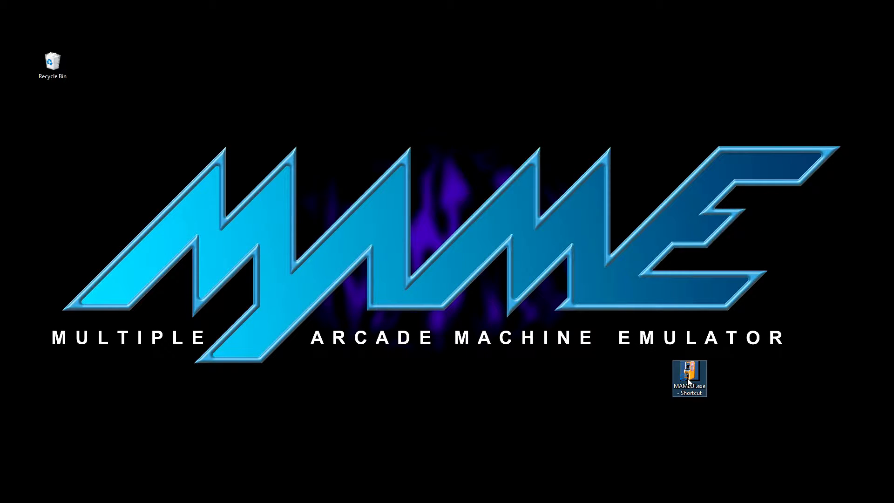
Launch MAMEUI from the desktop shortcut to show its machine list
double_click(688, 378)
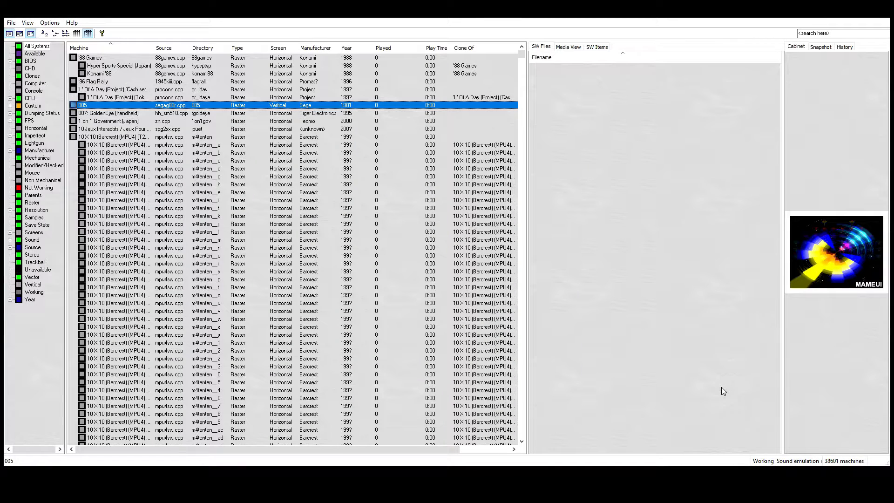
mouse_move(736, 394)
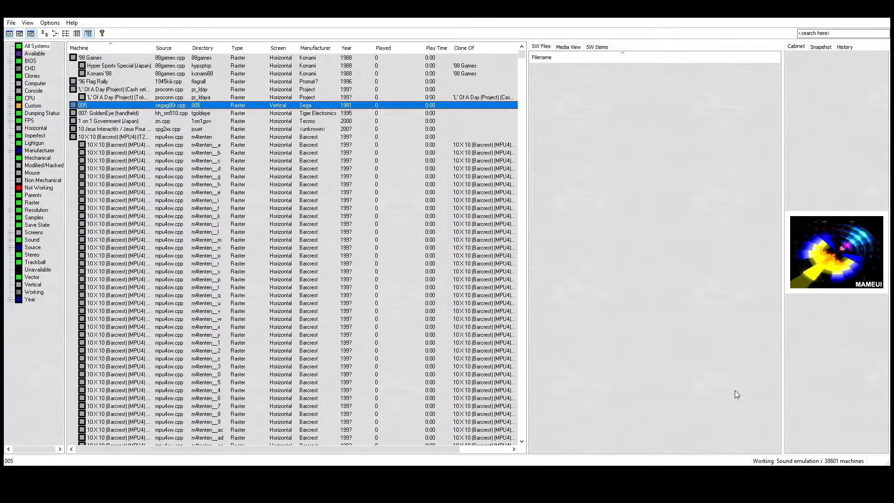
mouse_move(793, 405)
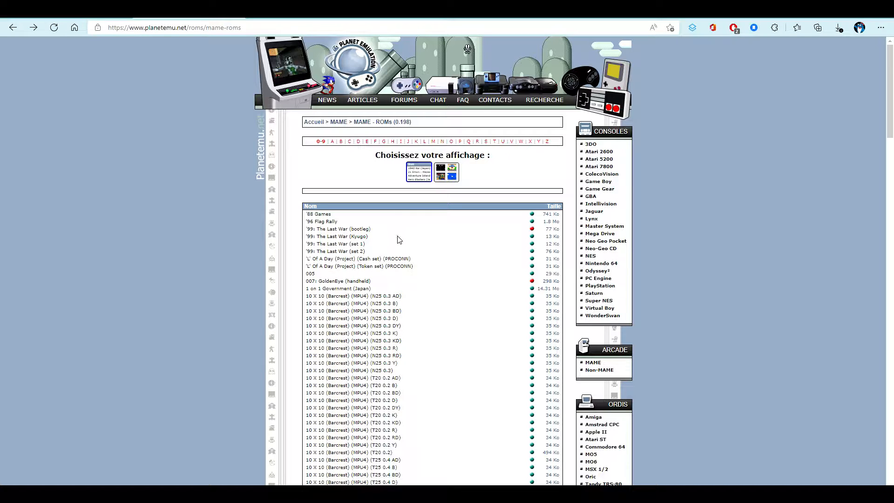
mouse_move(407, 386)
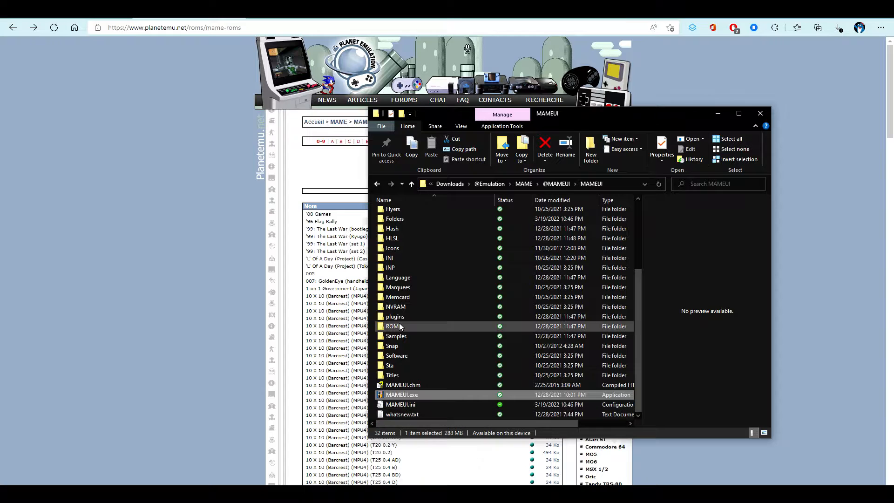
Relaunch MAMEUI.exe from its installation folder
double_click(393, 326)
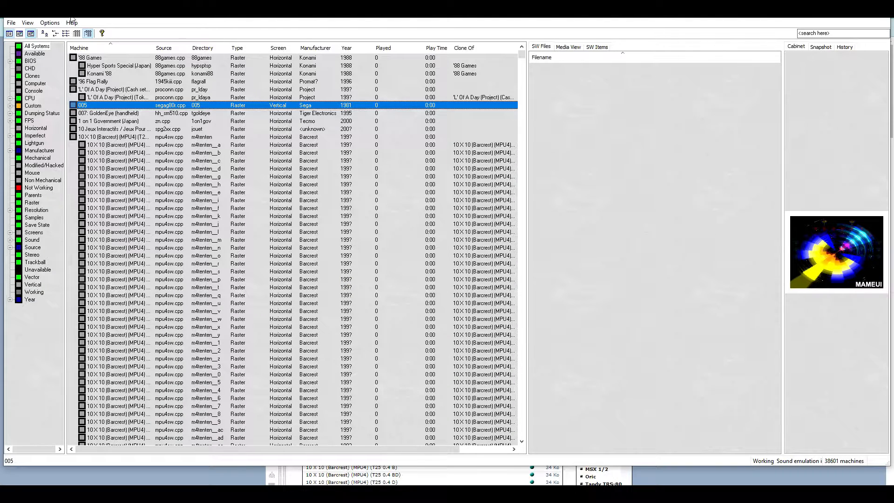
left_click(49, 22)
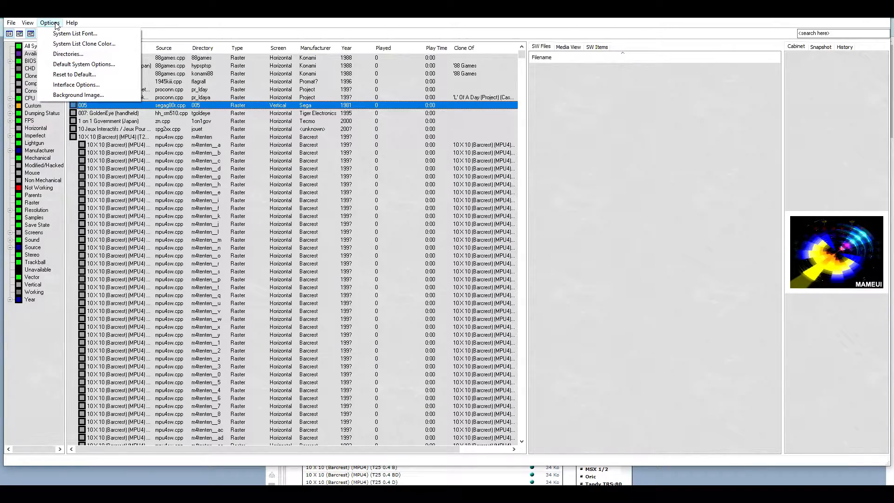
left_click(83, 64)
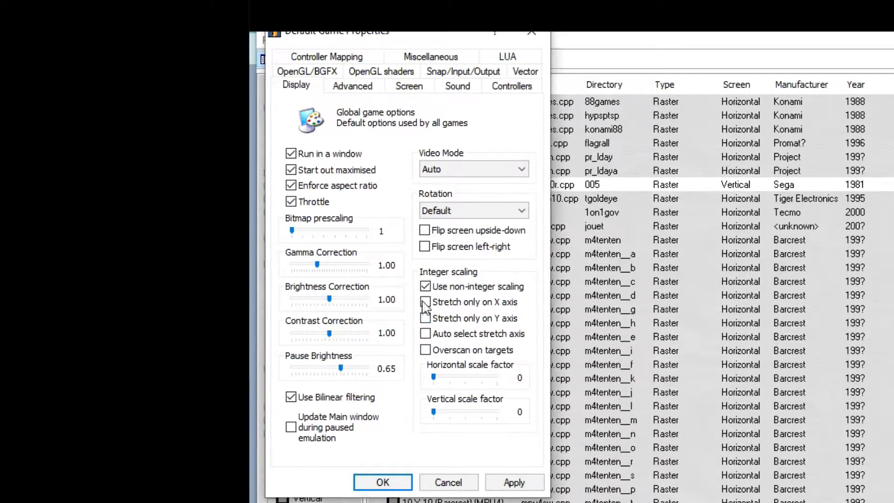
left_click(290, 154)
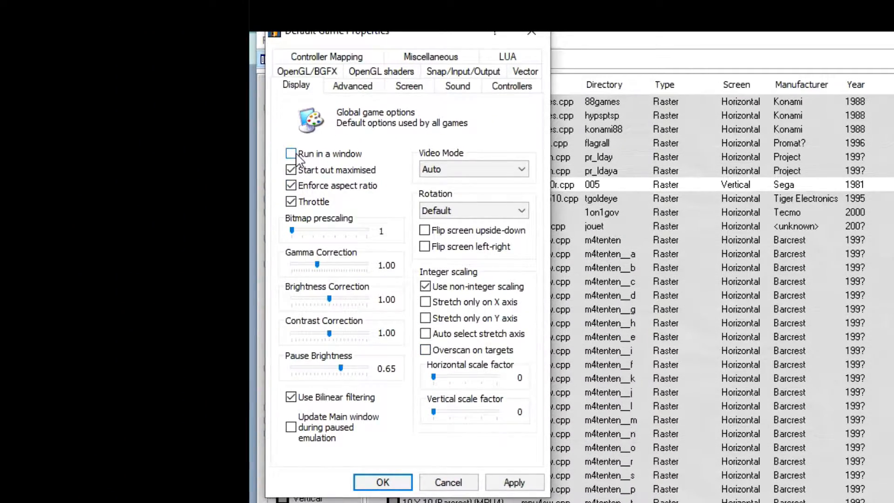
left_click(291, 154)
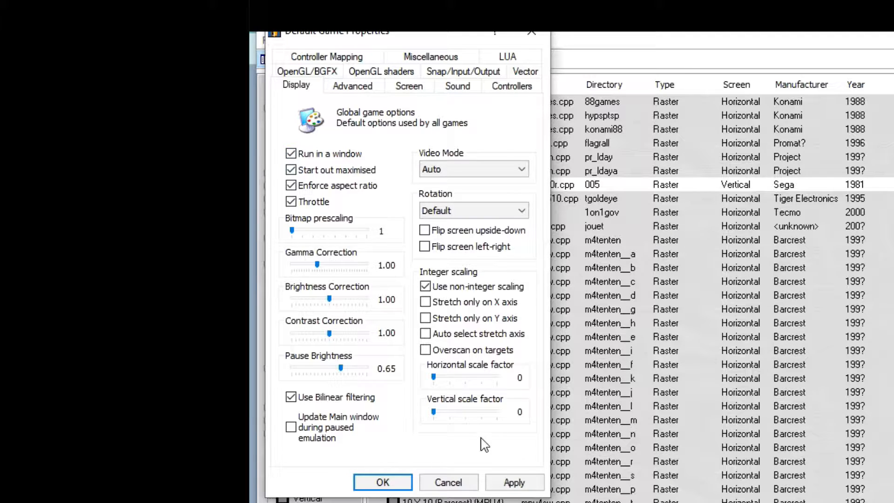
left_click(383, 482)
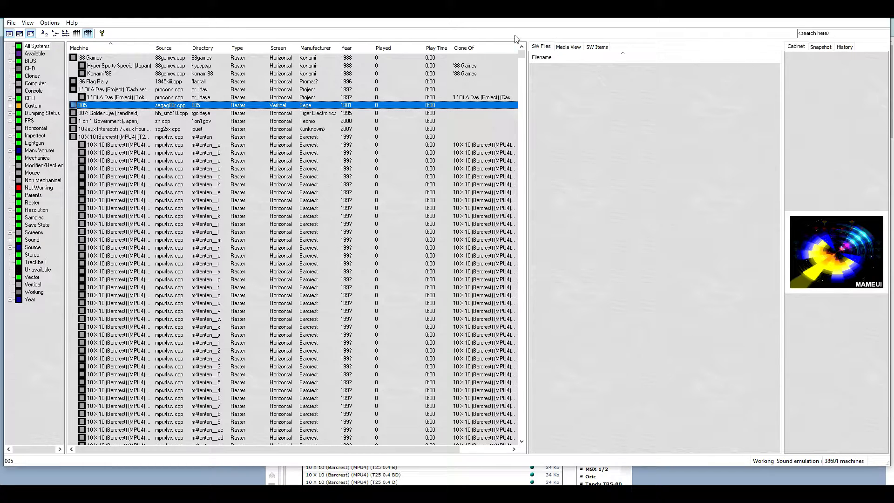
Point MAMEUI's ROMs directory to the MAMEUI folder under Downloads Emulation MAME
left_click(49, 23)
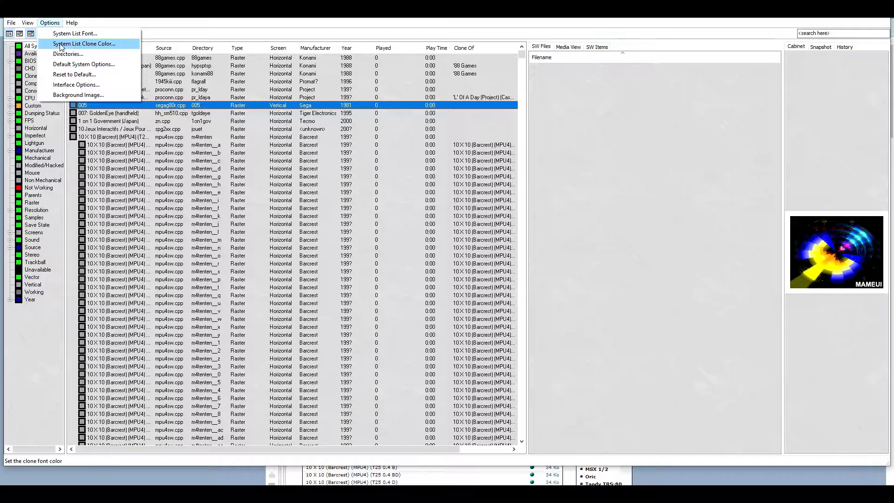
left_click(68, 54)
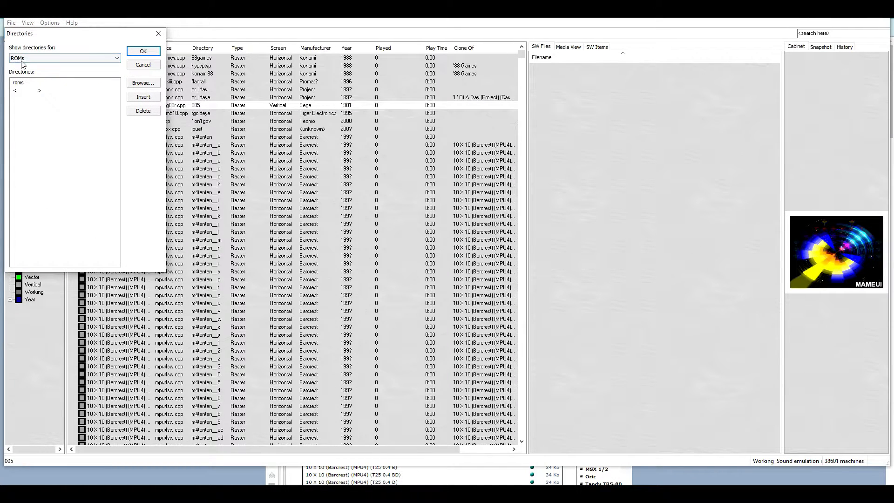
left_click(18, 83)
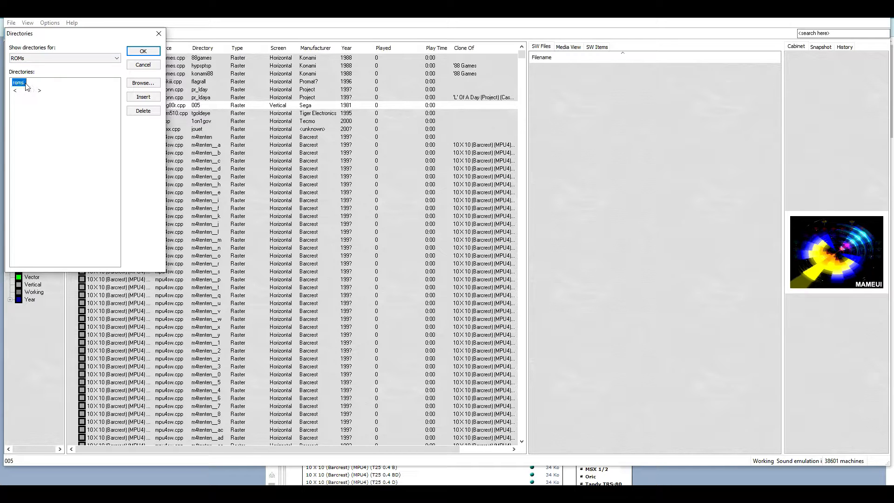
left_click(143, 83)
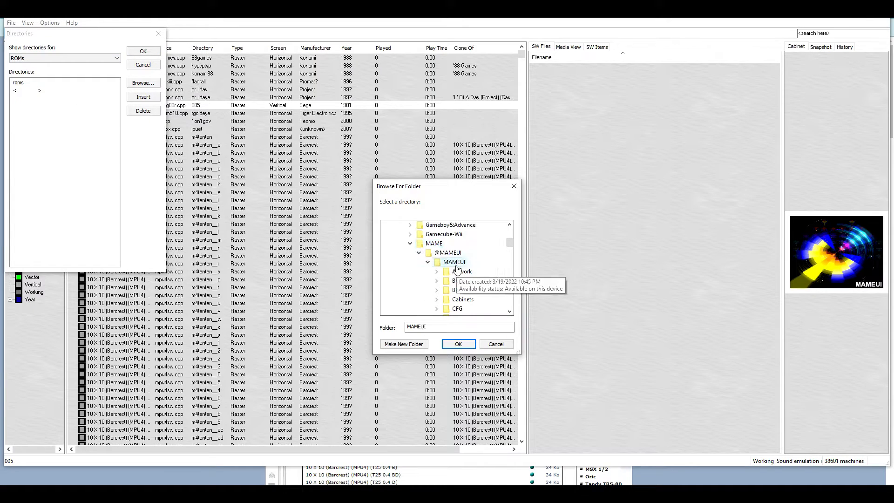
left_click(459, 344)
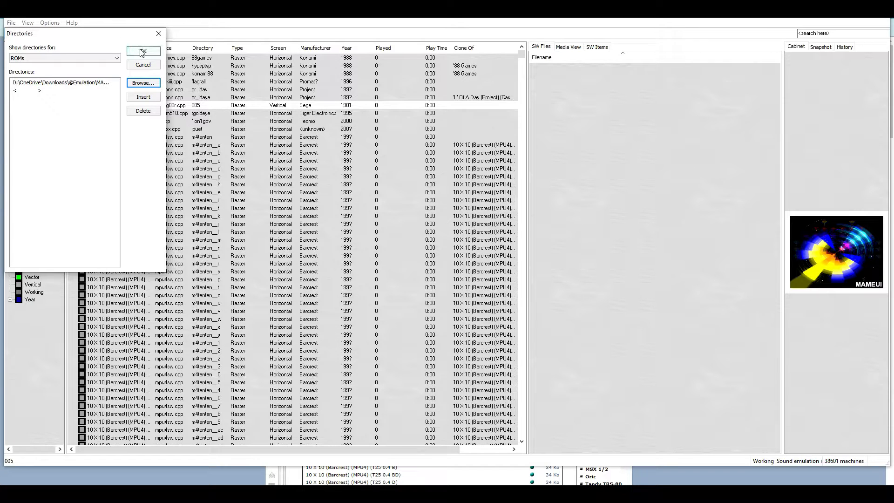
left_click(144, 52)
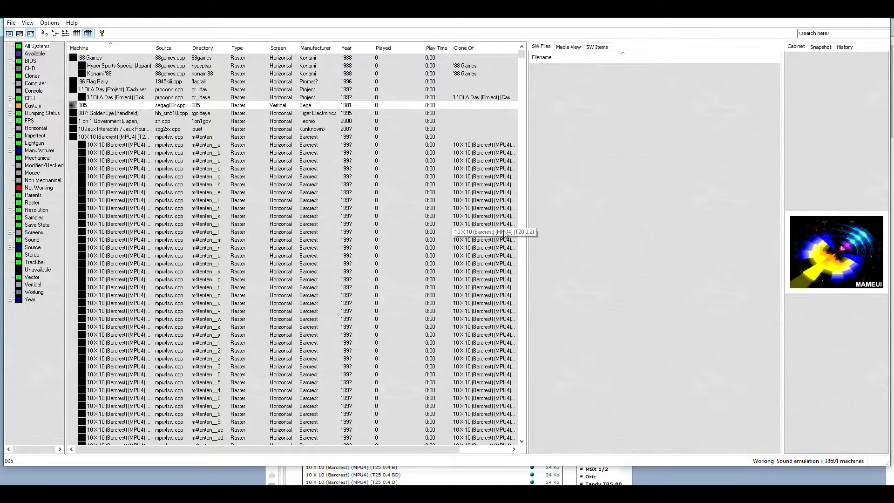
mouse_move(446, 240)
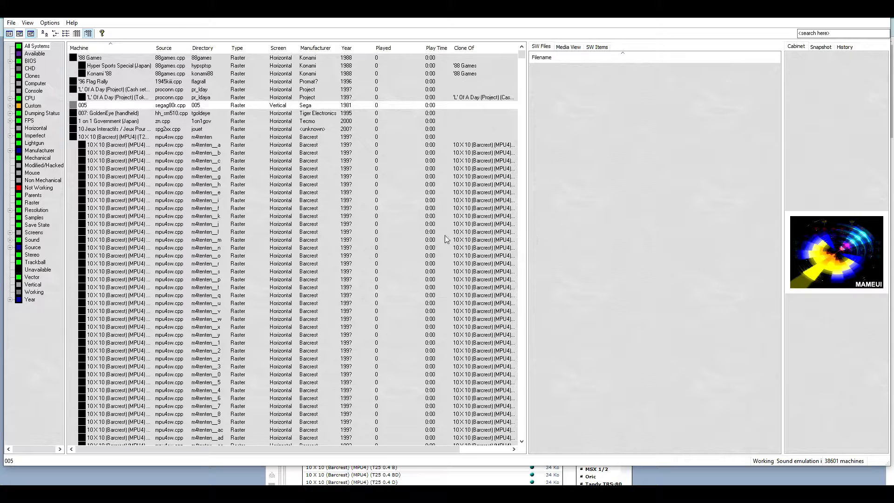
mouse_move(881, 109)
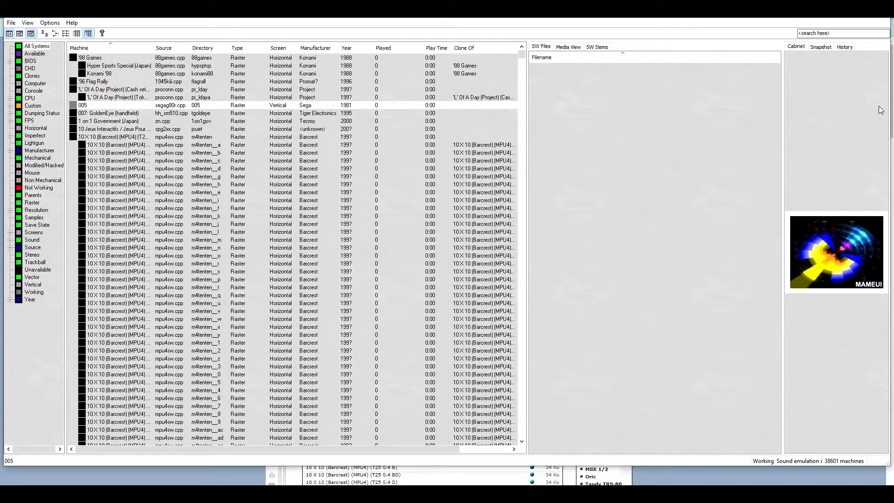
Filter the list for 'robotro' and launch the 1987 Robotron: 2084 shot-in-the-corner bugfix
type("robotron")
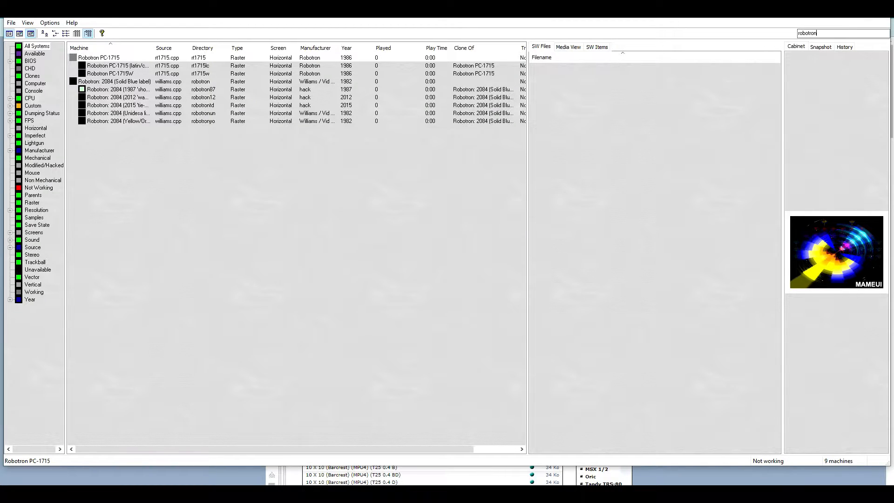
double_click(118, 90)
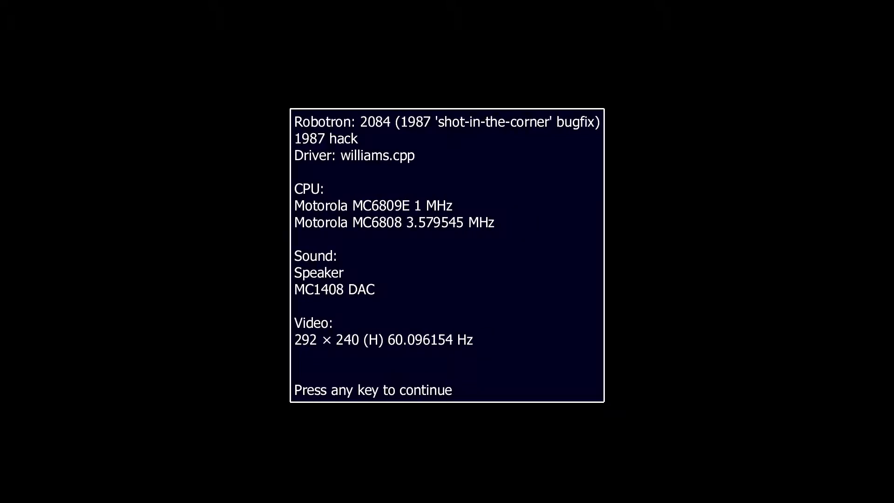
Dismiss the machine information screen so Robotron starts running
key("enter")
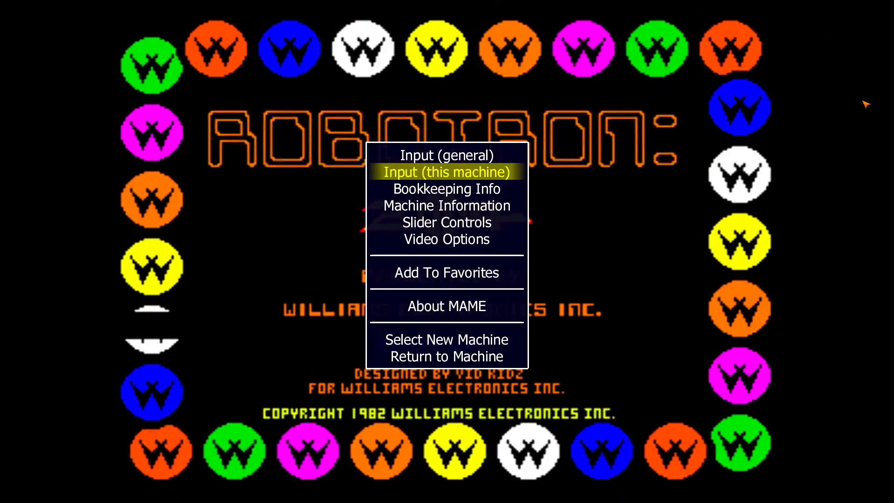
Review Robotron's per-machine input mappings, then return through the menus to the game
left_click(447, 172)
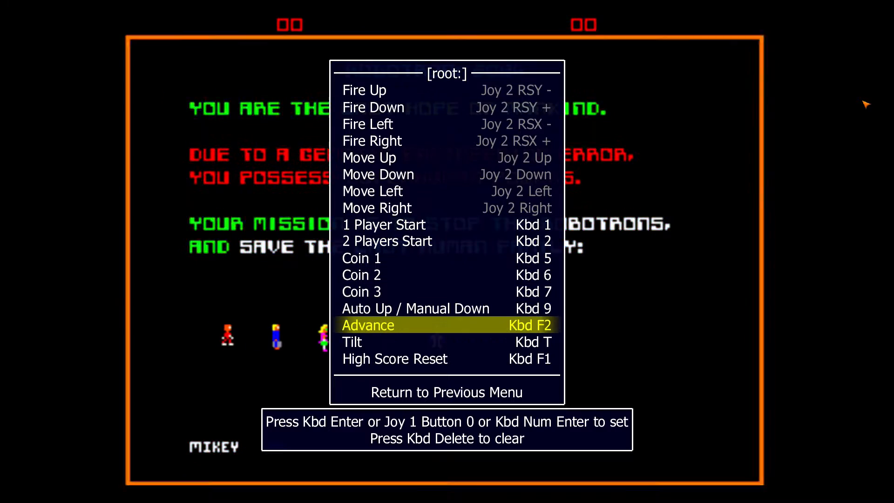
key("Down")
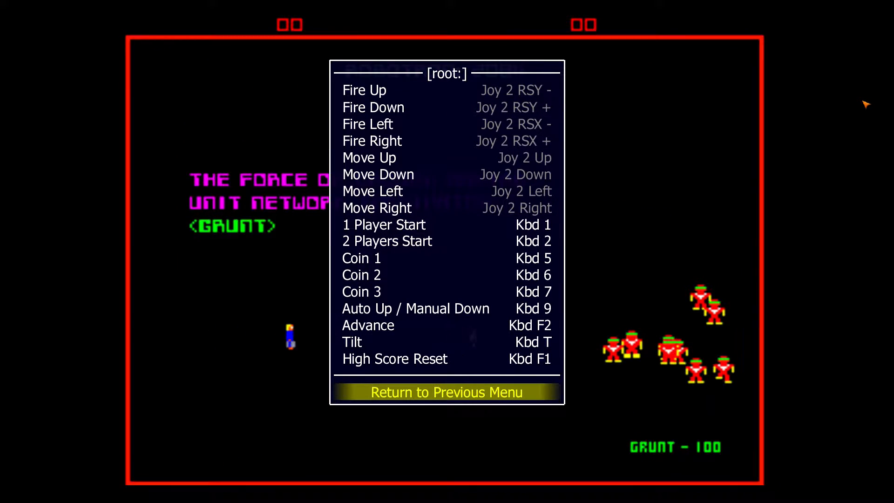
left_click(447, 392)
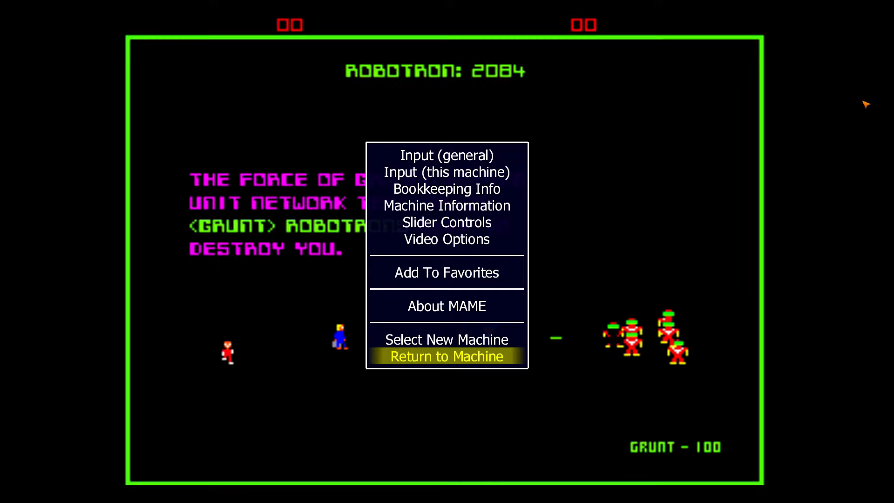
left_click(447, 355)
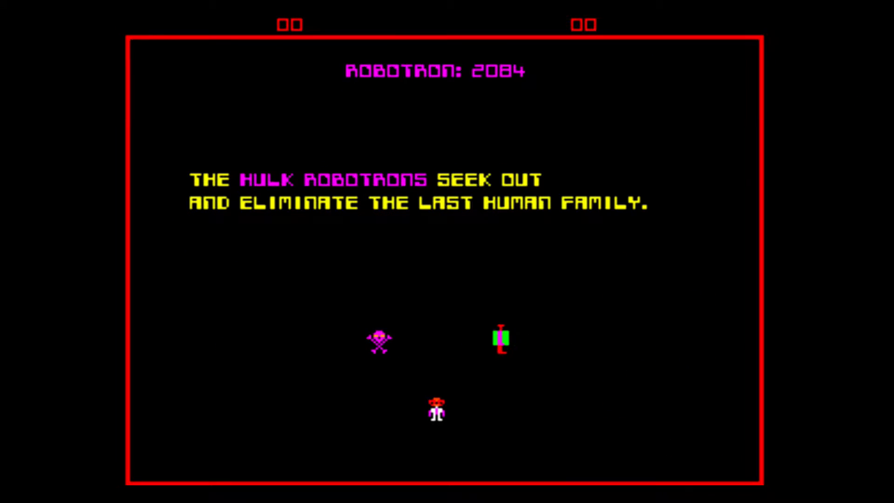